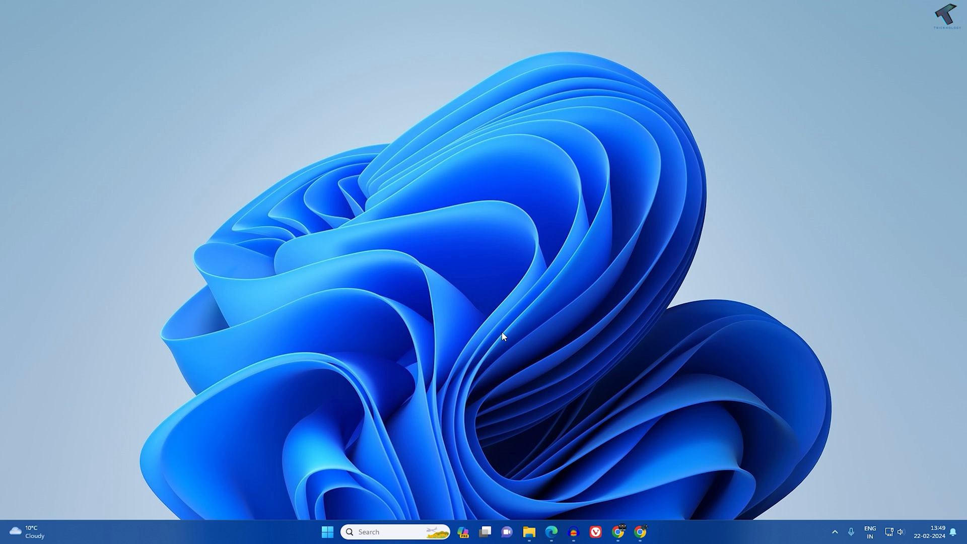
mouse_move(325, 513)
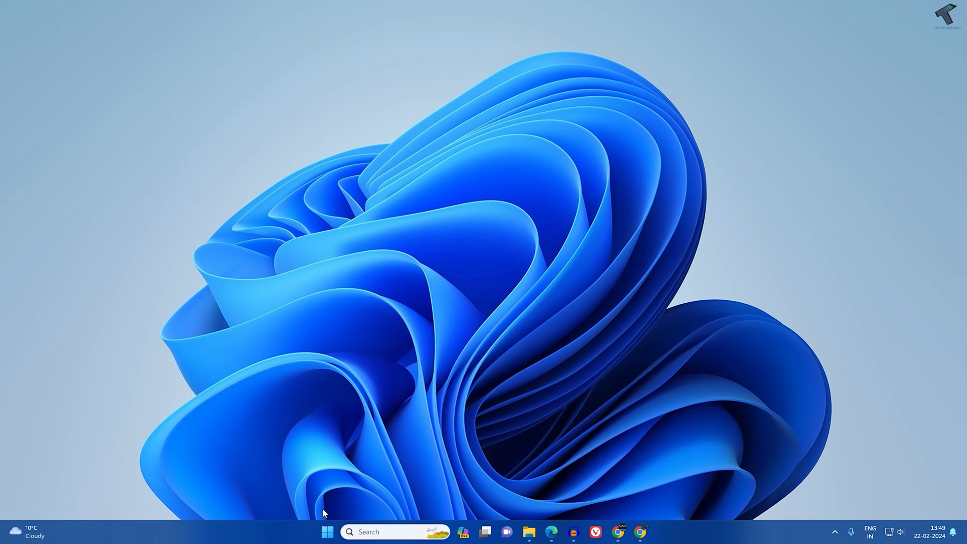
Open Windows Settings from the Start button's right-click quick link menu.
right_click(327, 531)
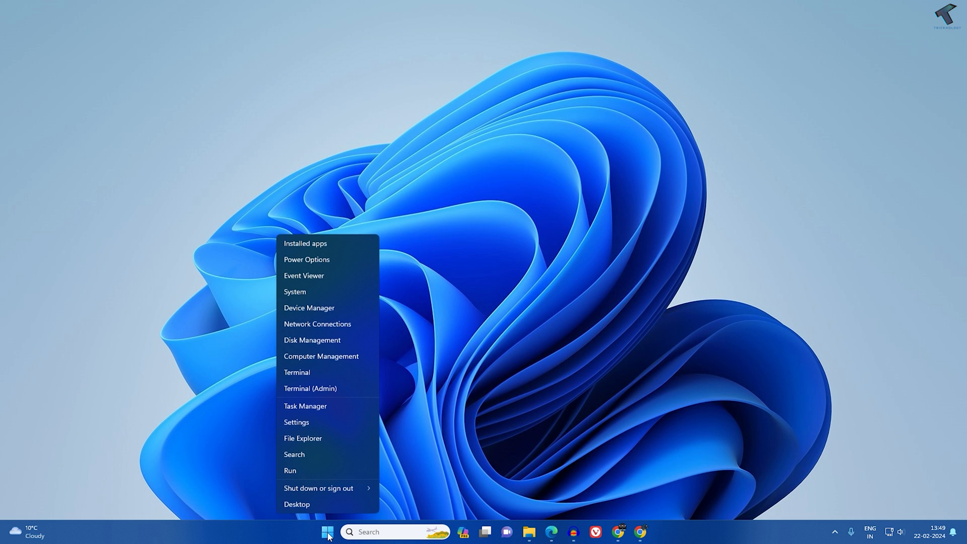
left_click(296, 422)
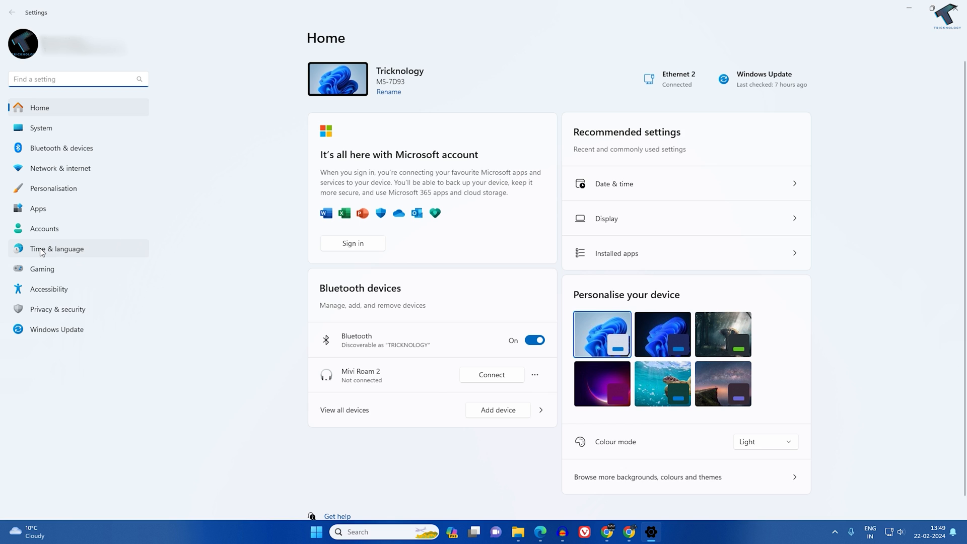
Keep the Chennai, Kolkata, Mumbai, New Delhi time zone, toggle automatic time off and on, and sync.
left_click(57, 248)
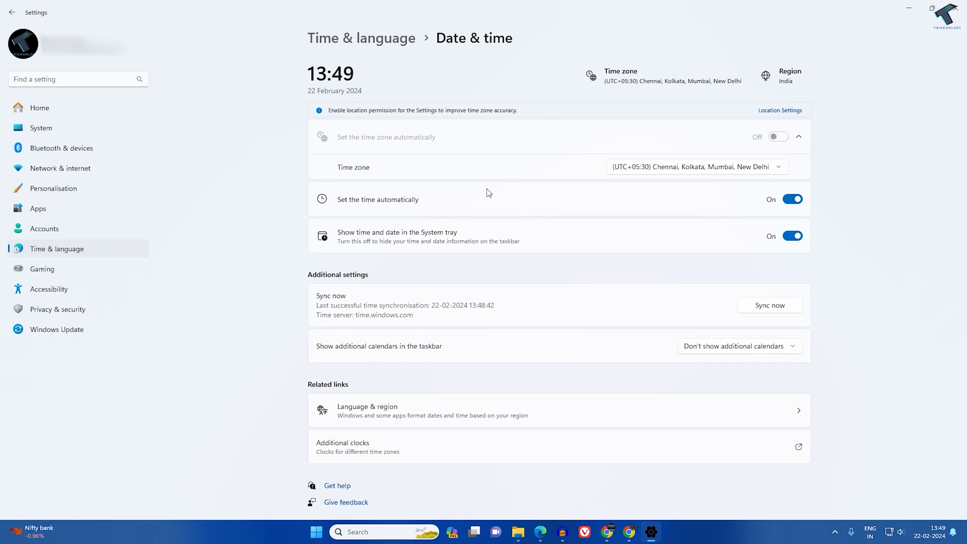
left_click(695, 167)
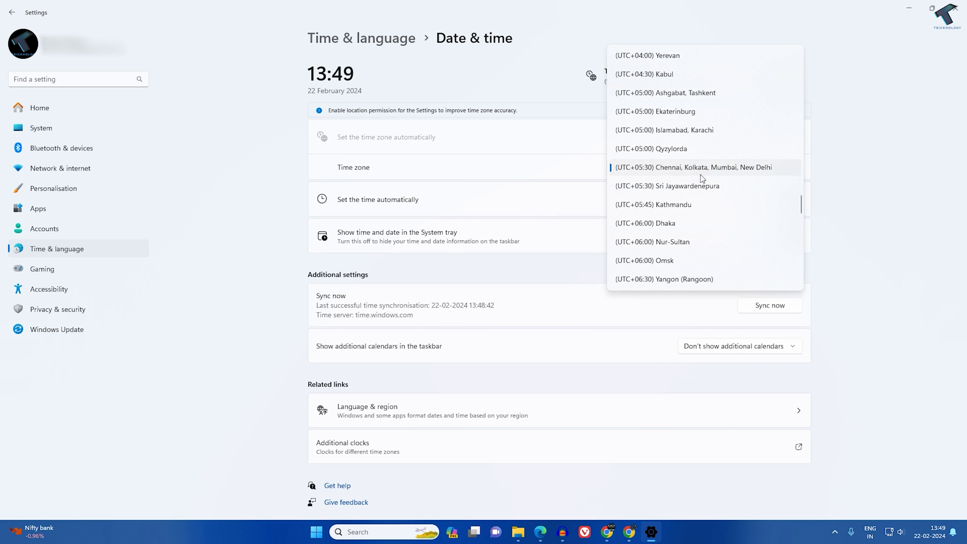
left_click(692, 167)
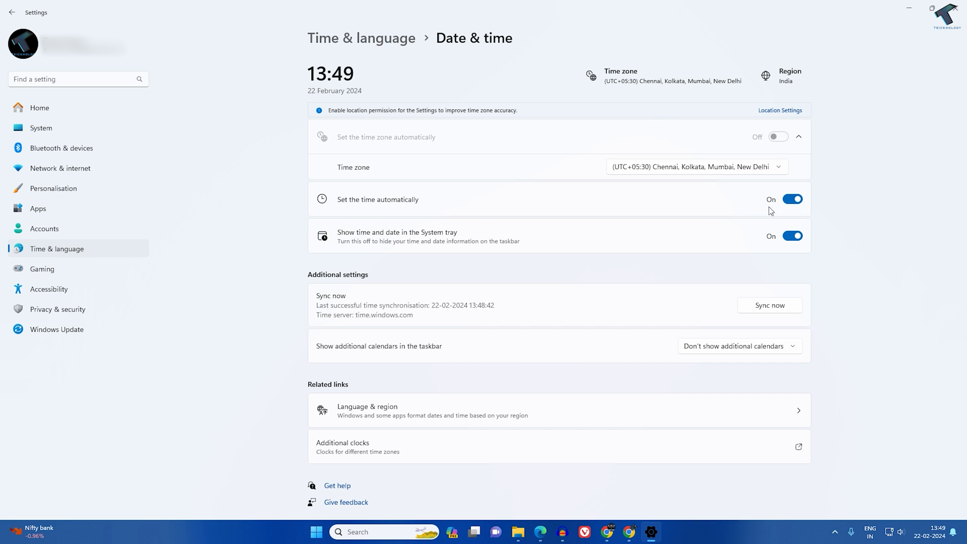
left_click(791, 199)
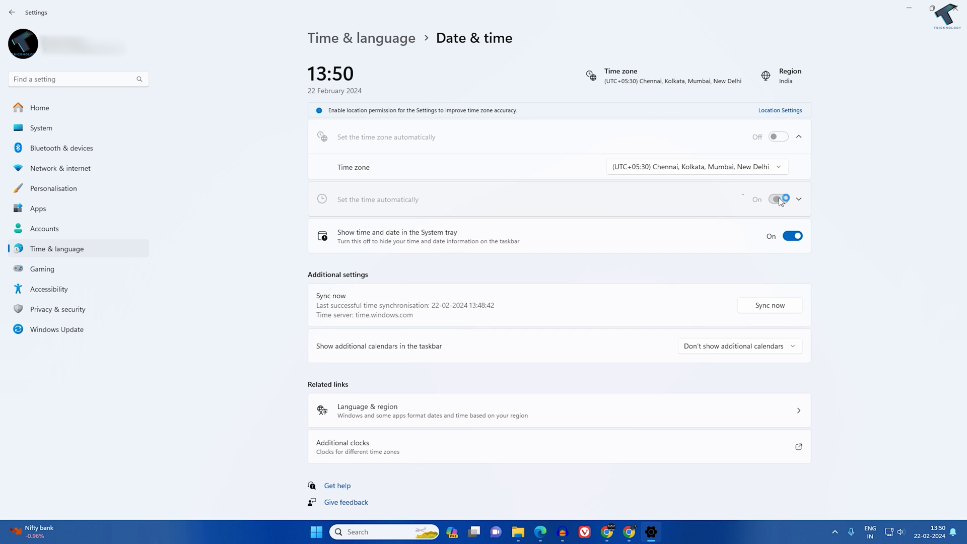
left_click(791, 199)
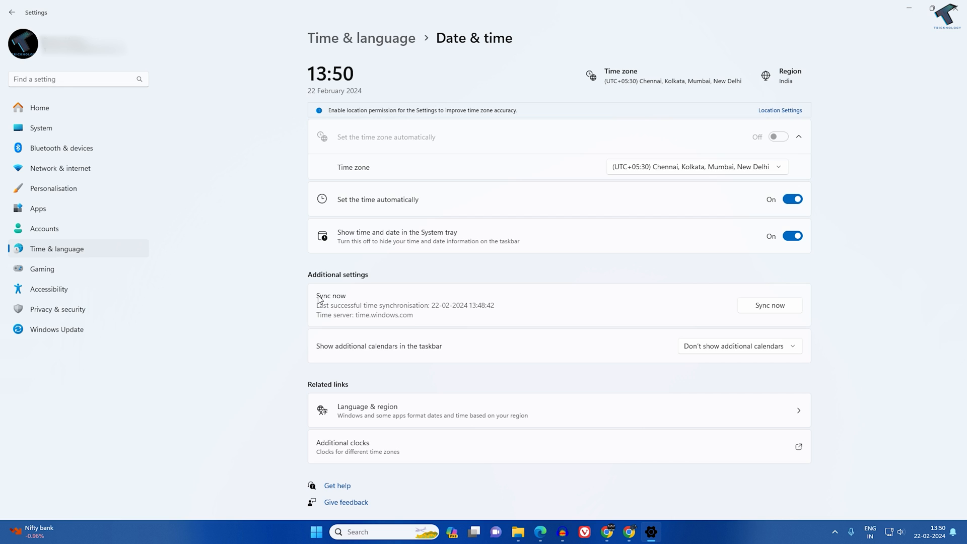
left_click(769, 305)
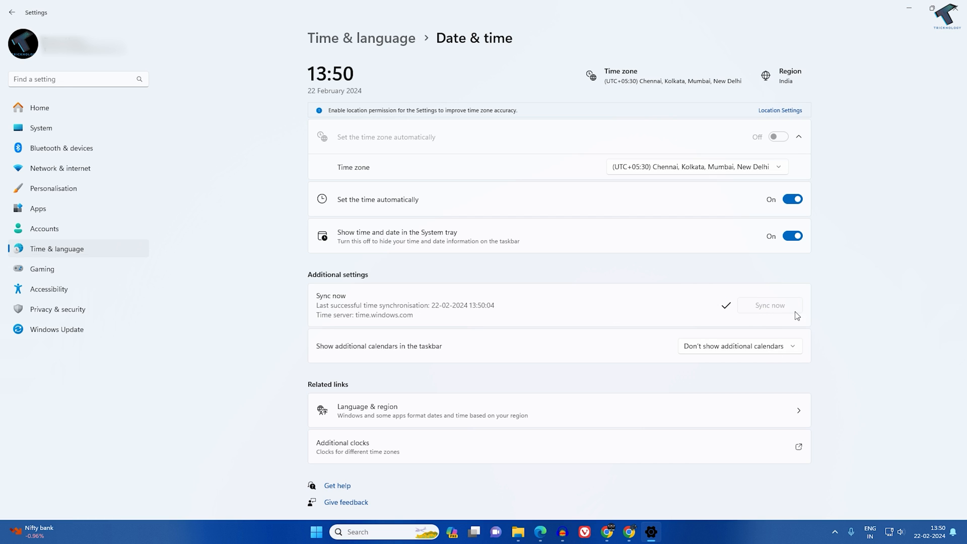
mouse_move(786, 318)
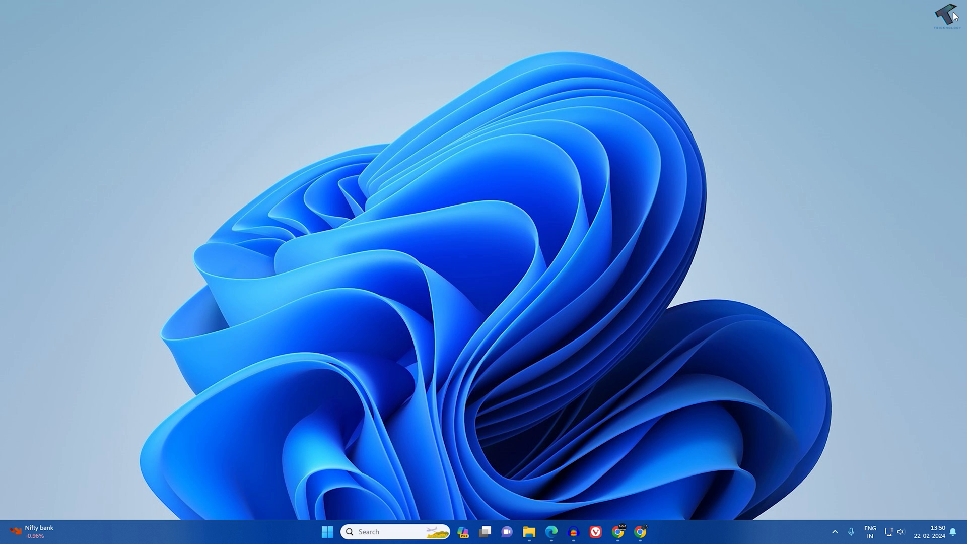
mouse_move(459, 415)
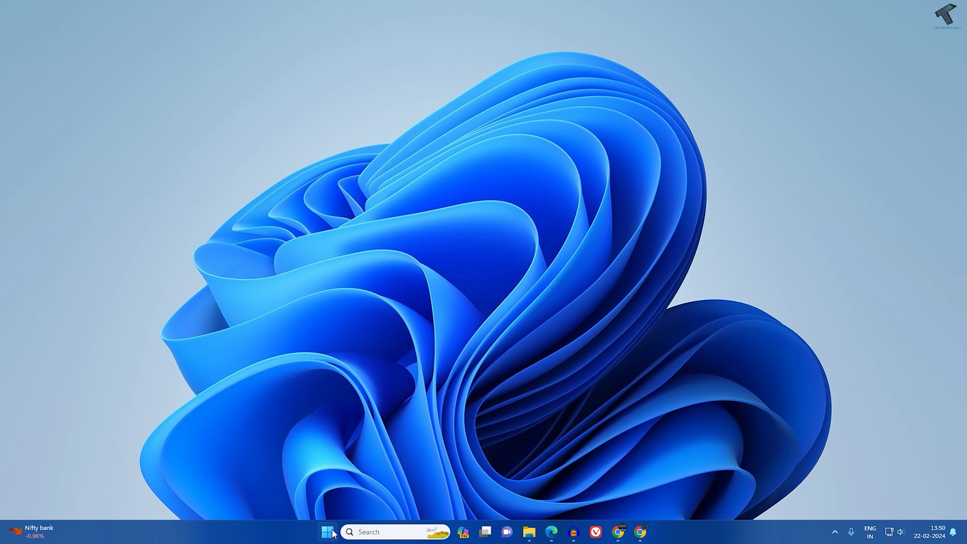
Search the Start menu for inetcpl.cpl to launch Internet Properties.
left_click(327, 532)
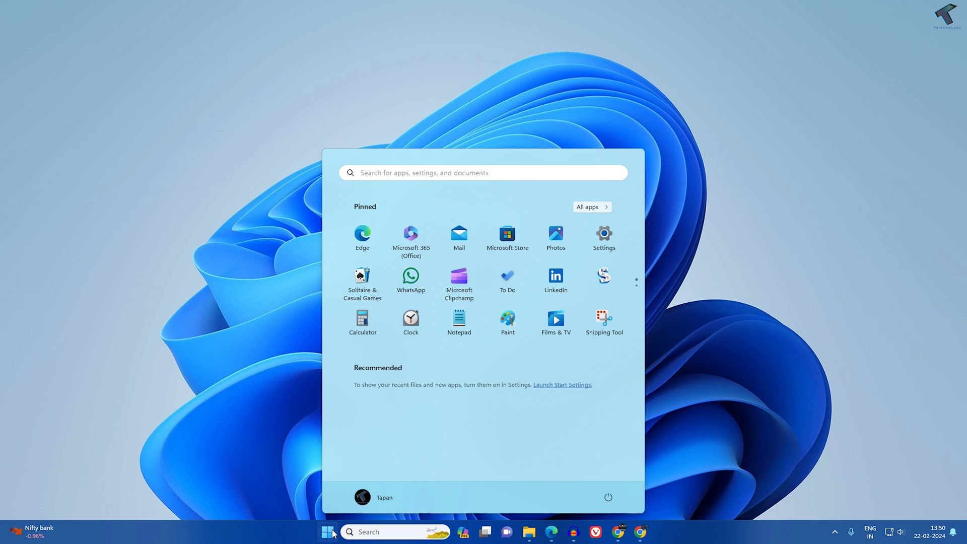
type("ine")
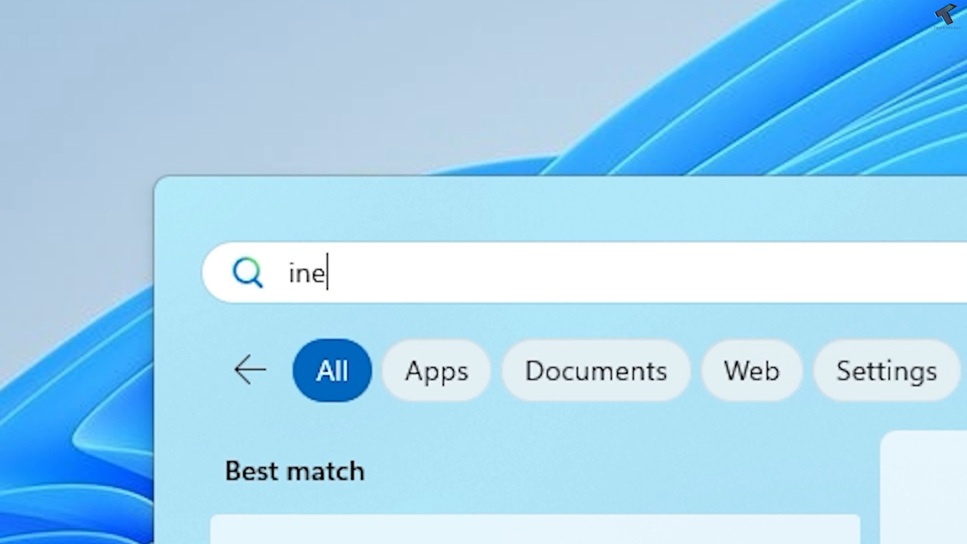
type("cpl")
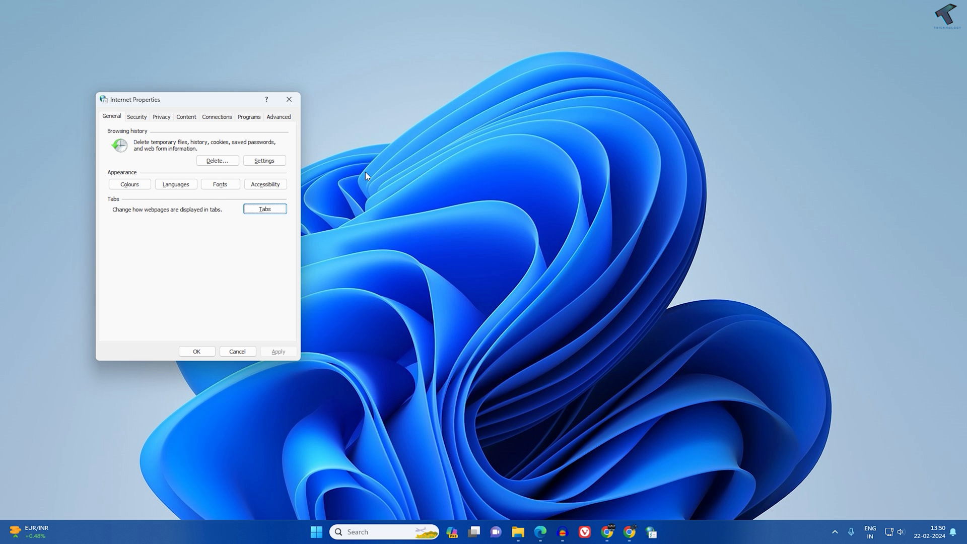
Centre the dialog, clear the SSL state from the Content tab, and dismiss the confirmation.
left_click_drag(134, 99, 367, 132)
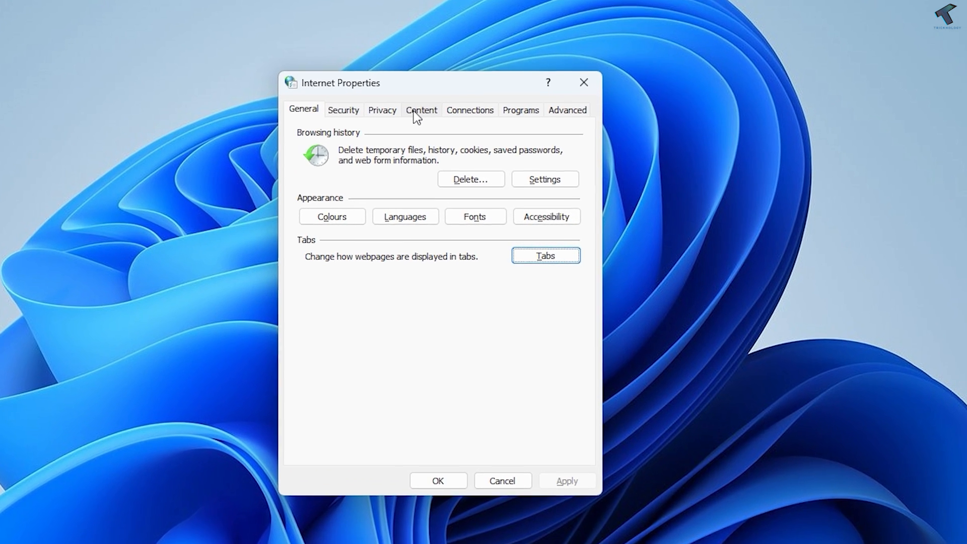
left_click(421, 109)
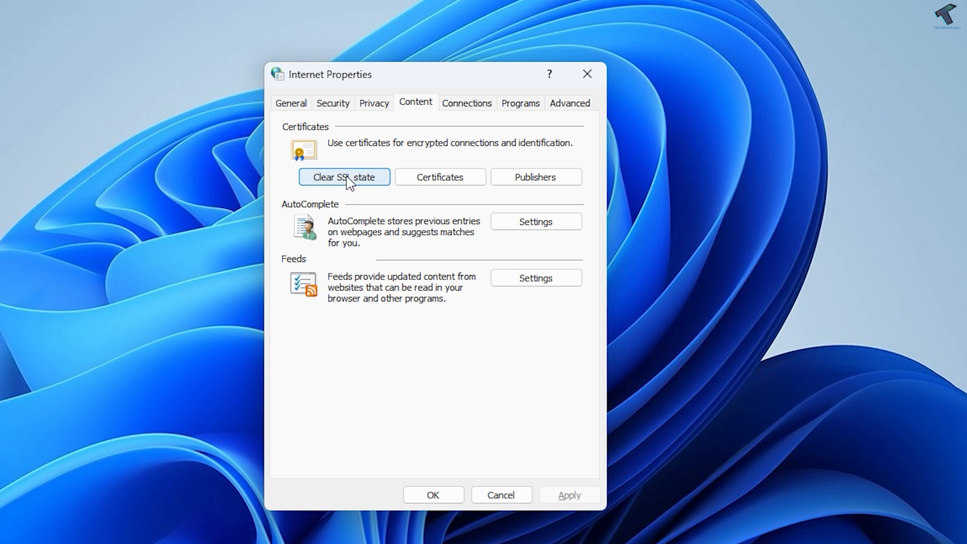
mouse_move(348, 187)
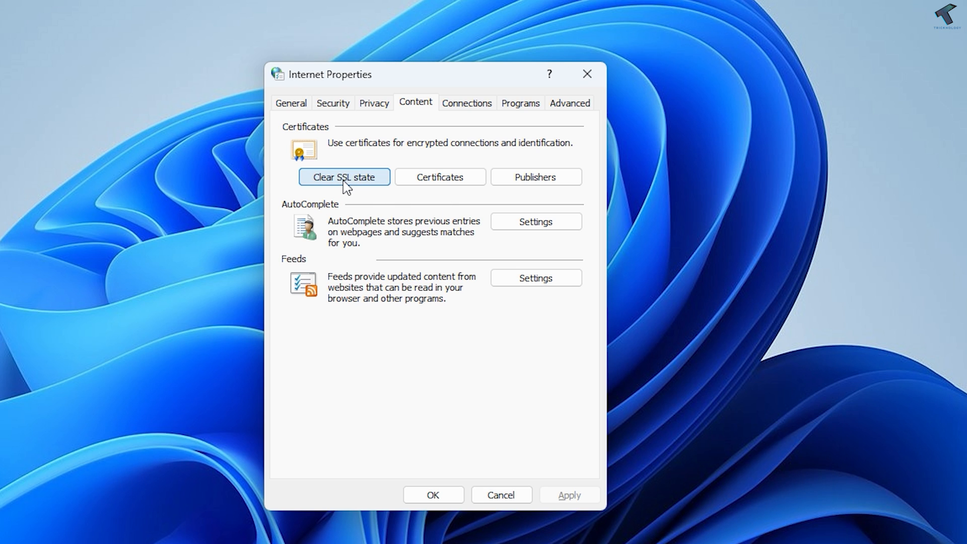
left_click(343, 176)
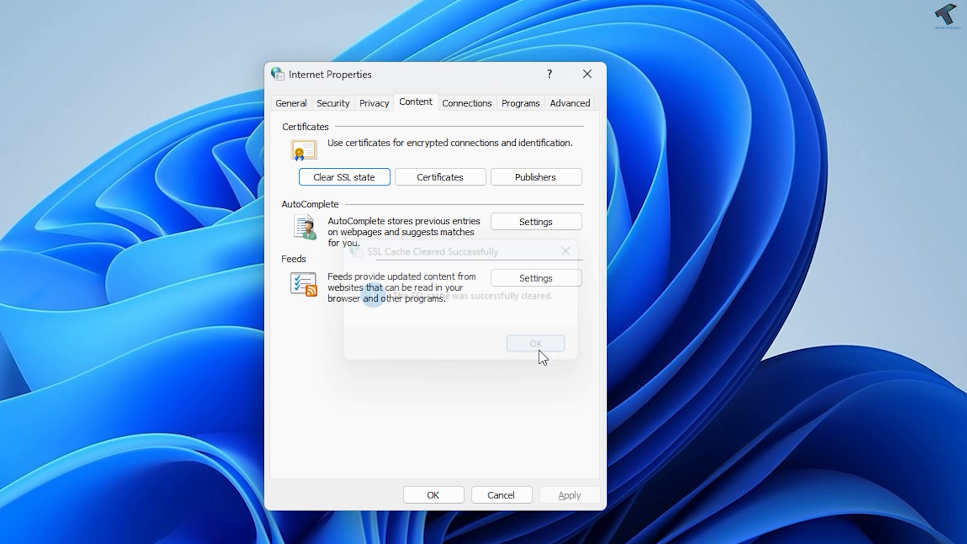
left_click(534, 342)
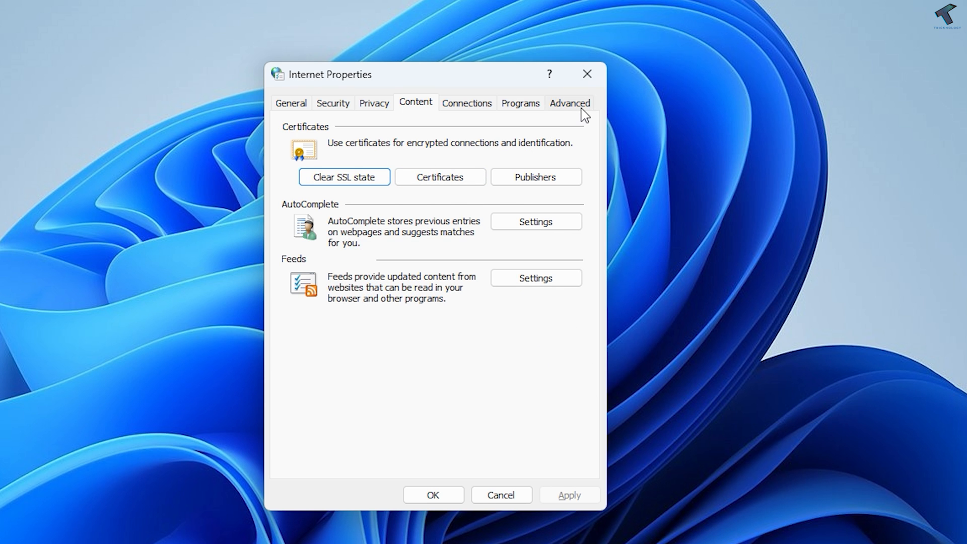
Tick Use SSL 3.0 on the Advanced tab and close Internet Properties with OK.
left_click(568, 102)
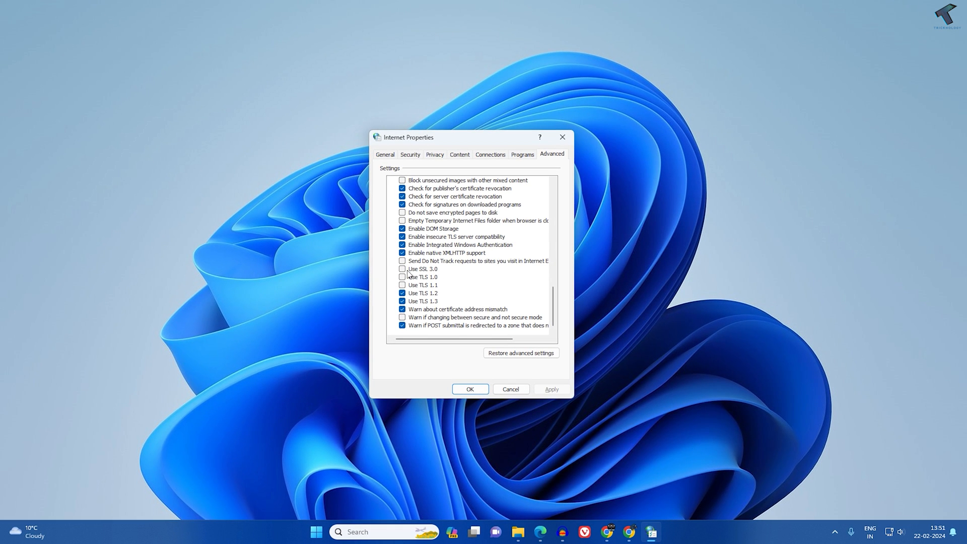
left_click(422, 269)
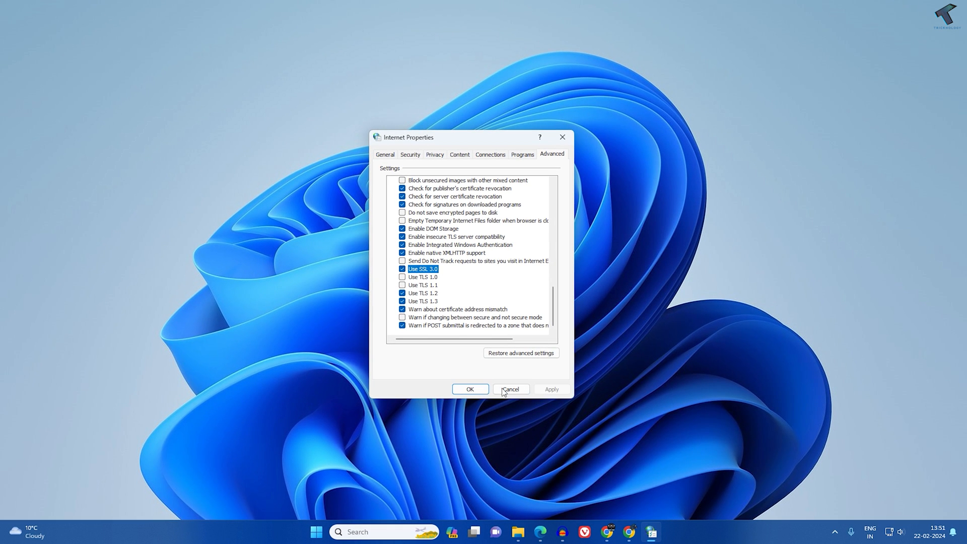
left_click(509, 388)
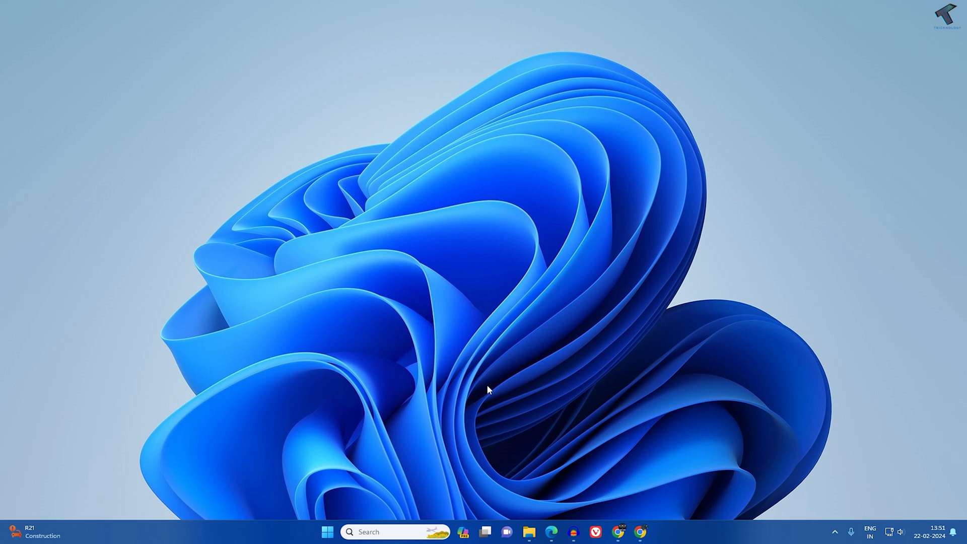
mouse_move(600, 156)
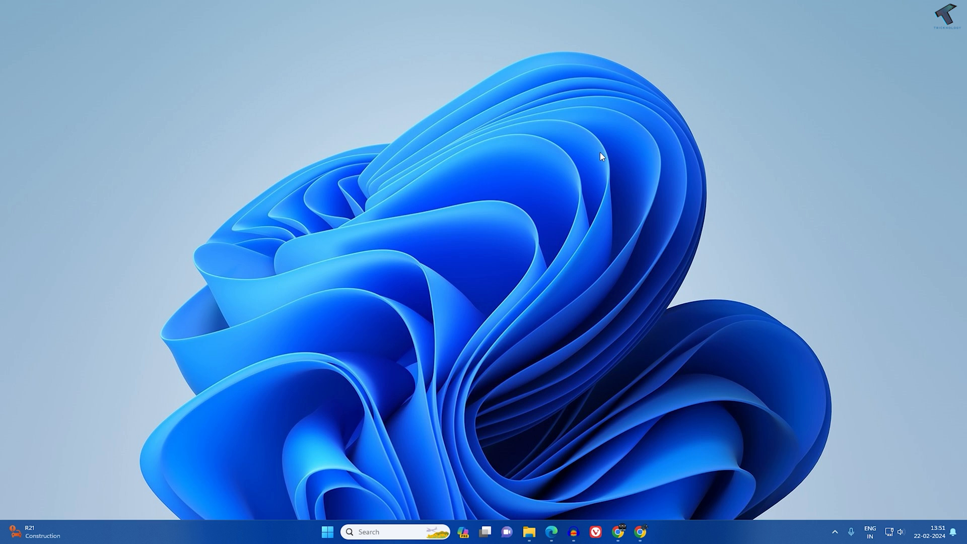
mouse_move(528, 205)
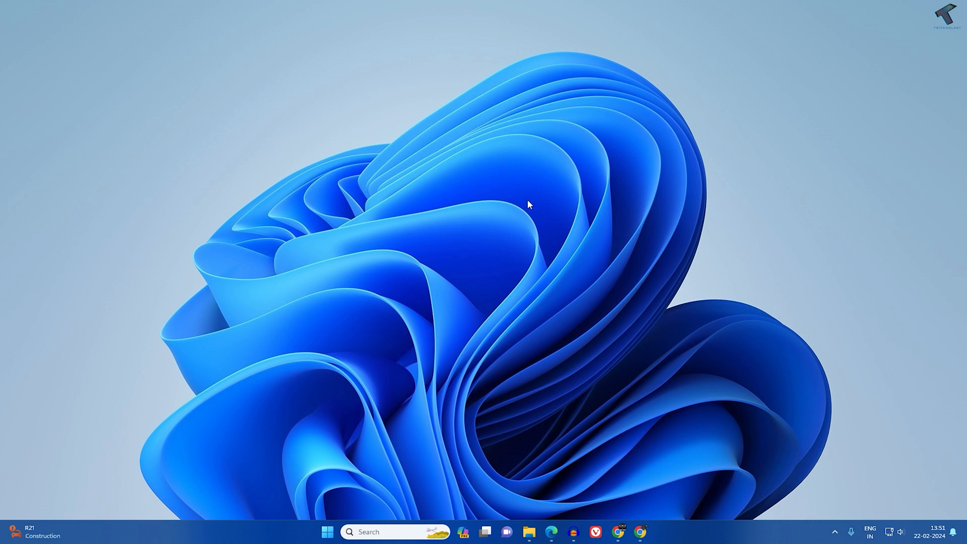